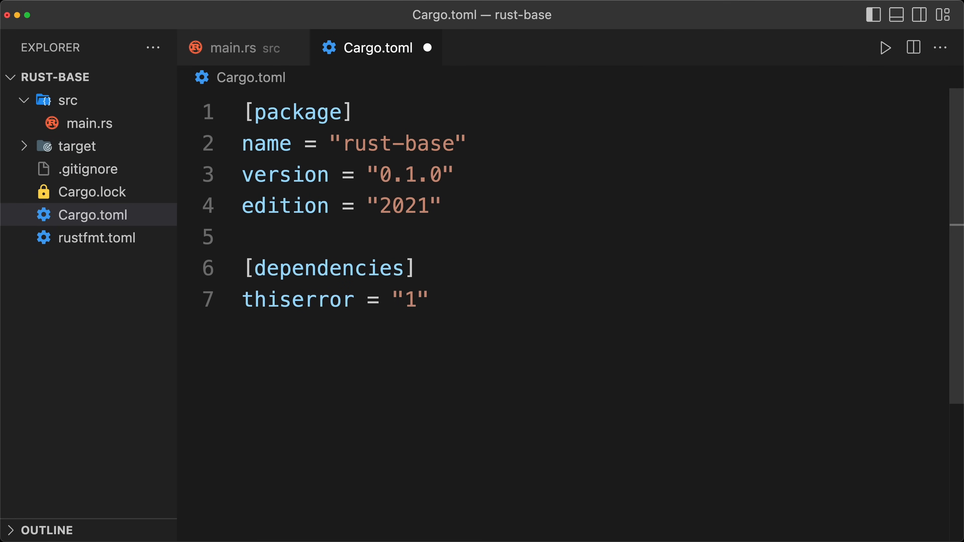
Add tokio (full features) and clap (cargo feature) to the Cargo.toml dependencies.
{"action": "type", "text": "tokio = { version = \"1\", features = [\"full\"] }"}
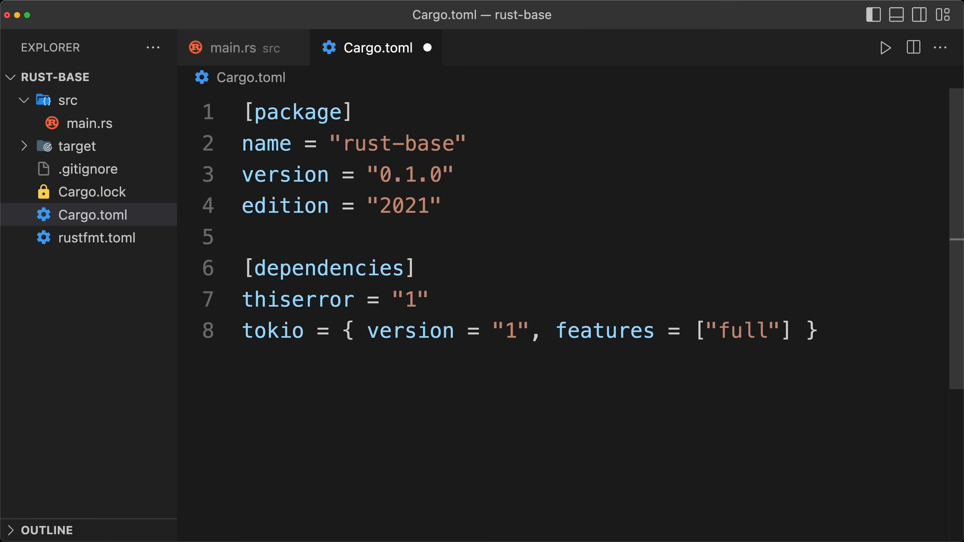
{"action": "type", "text": "clap =  { version = \"4\", features = [\"cargo\"] }"}
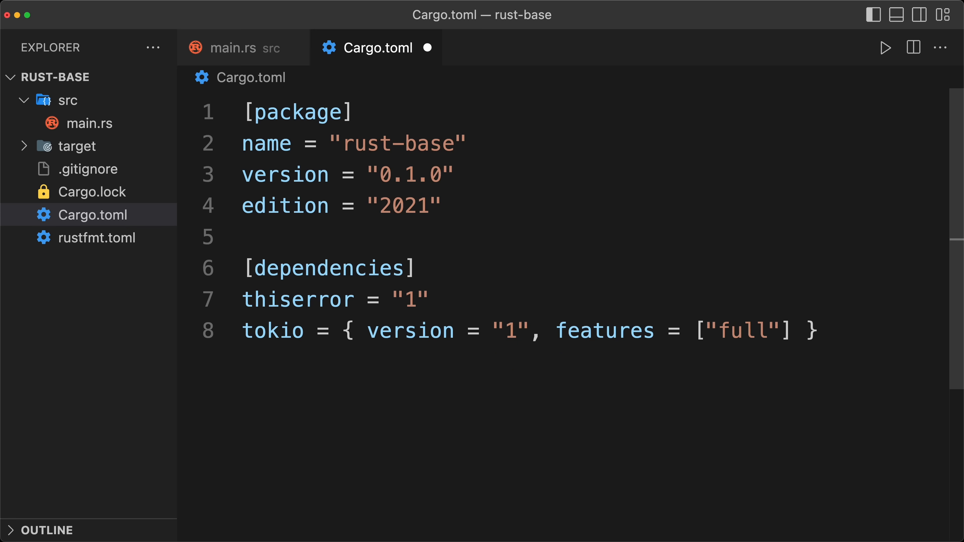
Start a [dev-dependencies] section with anyhow = "1".
{"action": "type", "text": "[dev-dependencies]"}
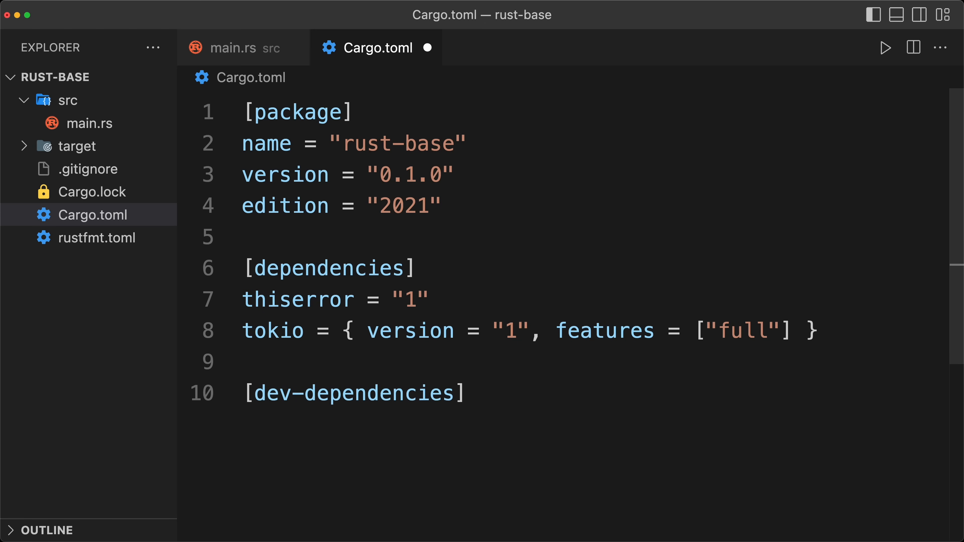
{"action": "type", "text": "anyhow = \"1\""}
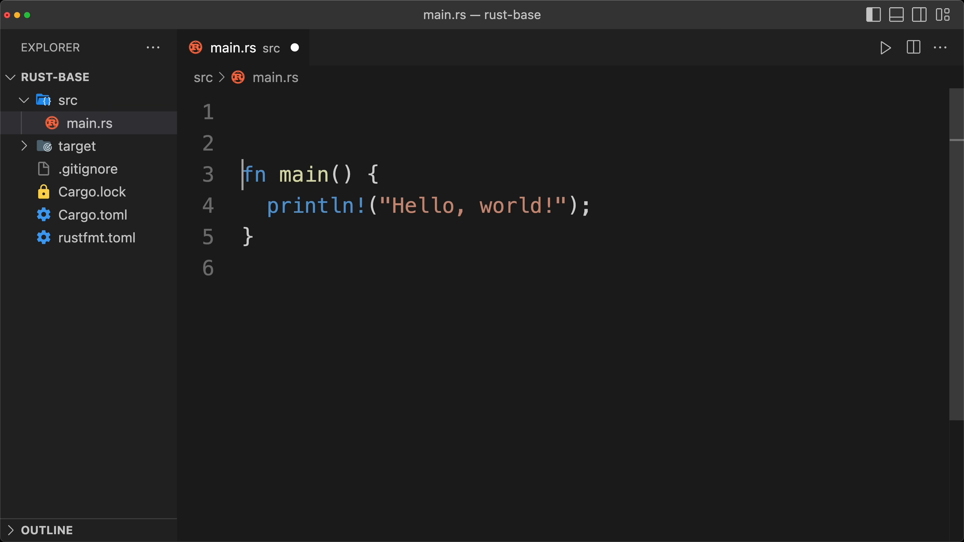
Add #![allow(unused)] with a 'For beginning only' comment and declare mod error; in main.rs.
{"action": "type", "text": "#![allow(unused)] // For beginning only."}
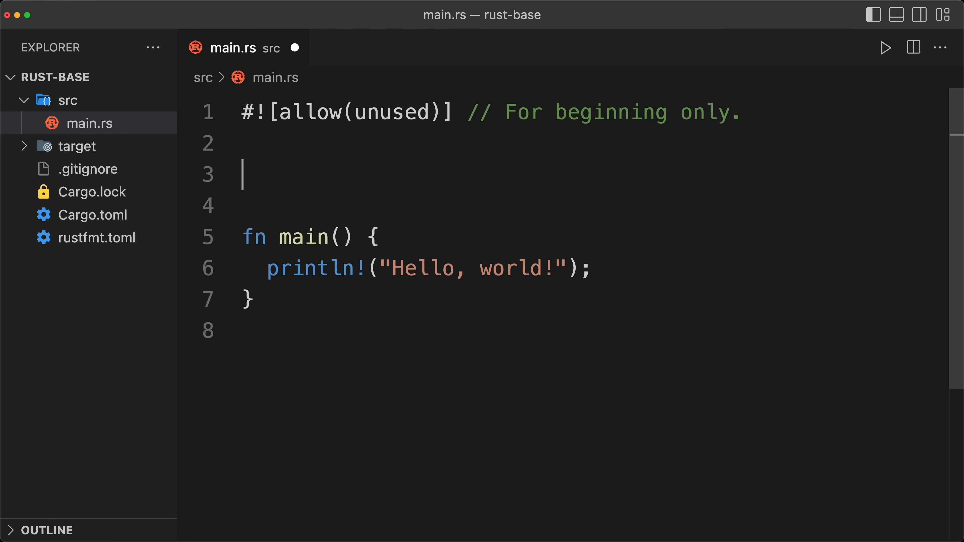
{"action": "type", "text": "mod"}
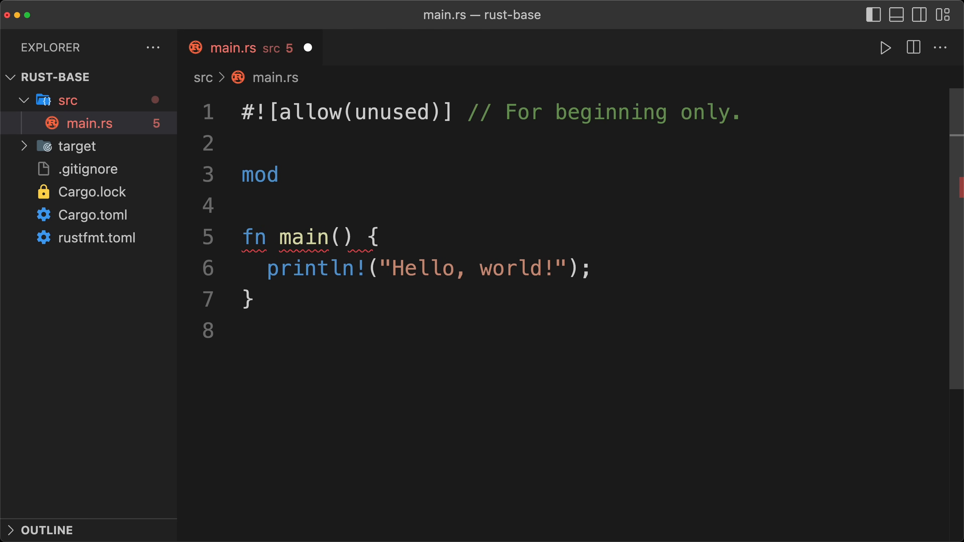
{"action": "type", "text": "error;"}
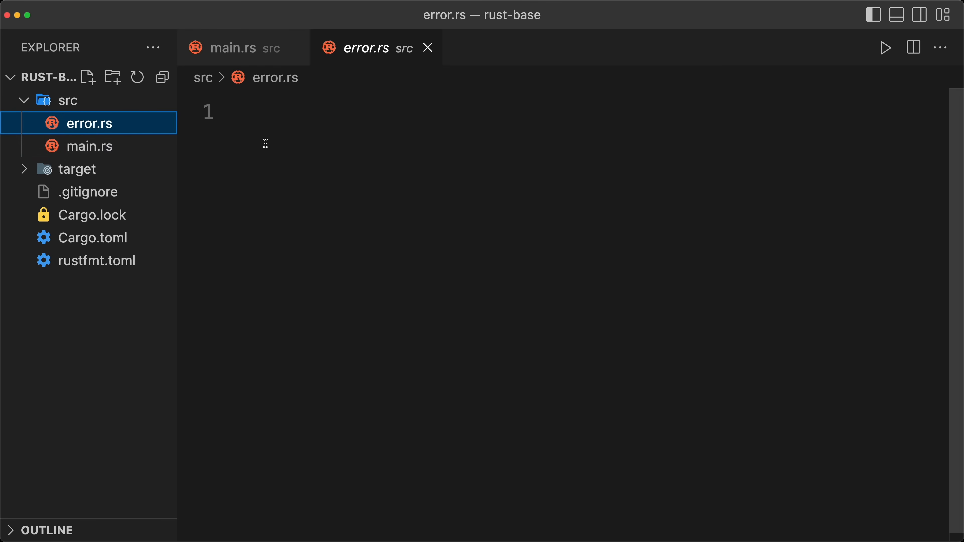
Write error.rs with a Main Crate Error doc comment, thiserror::Error/Debug derive and a transparent error variant.
{"action": "type", "text": "//! Main Crate Error"}
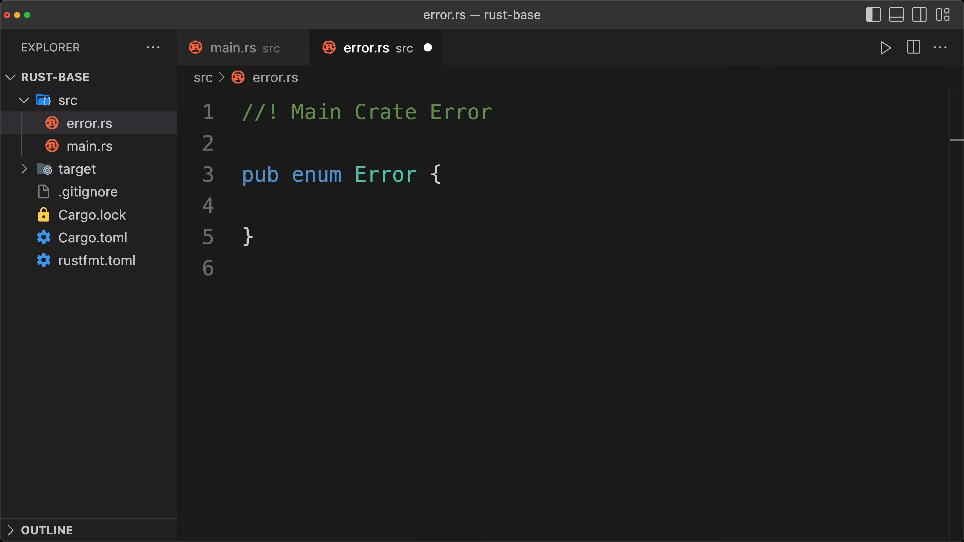
{"action": "type", "text": "#[derive(thiserror::Error, Debug)]"}
{"action": "type", "text": "Generic(String),"}
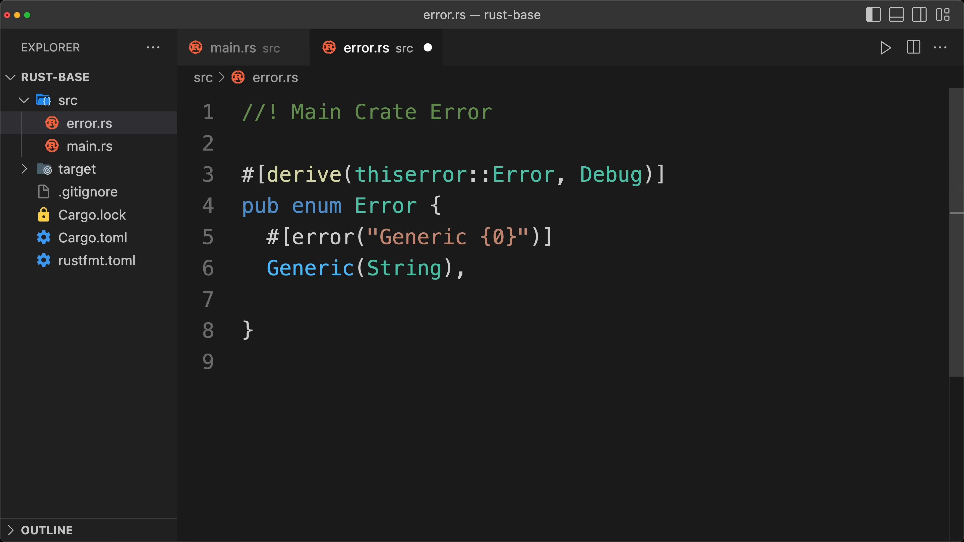
{"action": "type", "text": "#[error(transparent)]"}
{"action": "type", "text": "mod"}
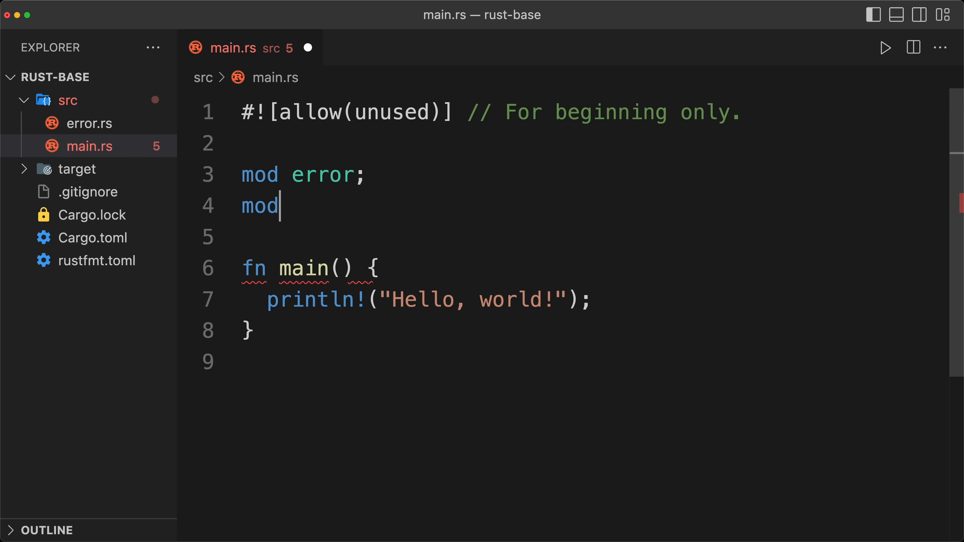
Declare mod prelude; and create prelude.rs with a 'Crate prelude' doc comment.
{"action": "type", "text": "prelude;"}
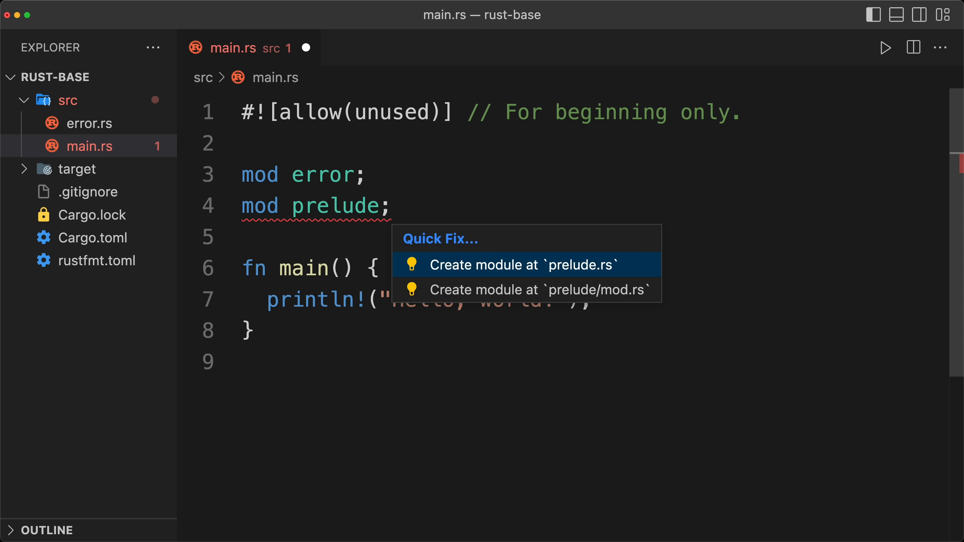
{"action": "left_click", "coordinate": [507, 266]}
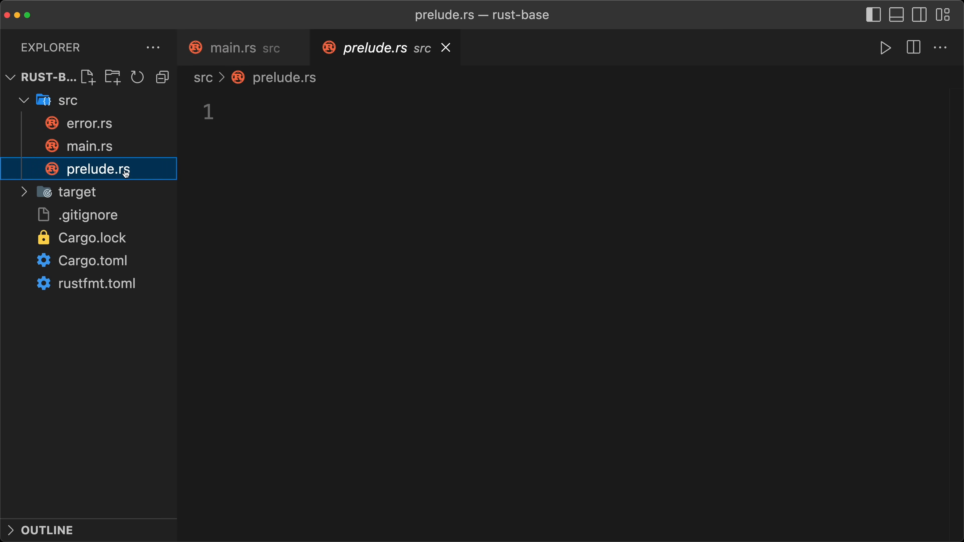
{"action": "type", "text": "//! Crate prelude"}
{"action": "type", "text": "pub use crate::error::Error;"}
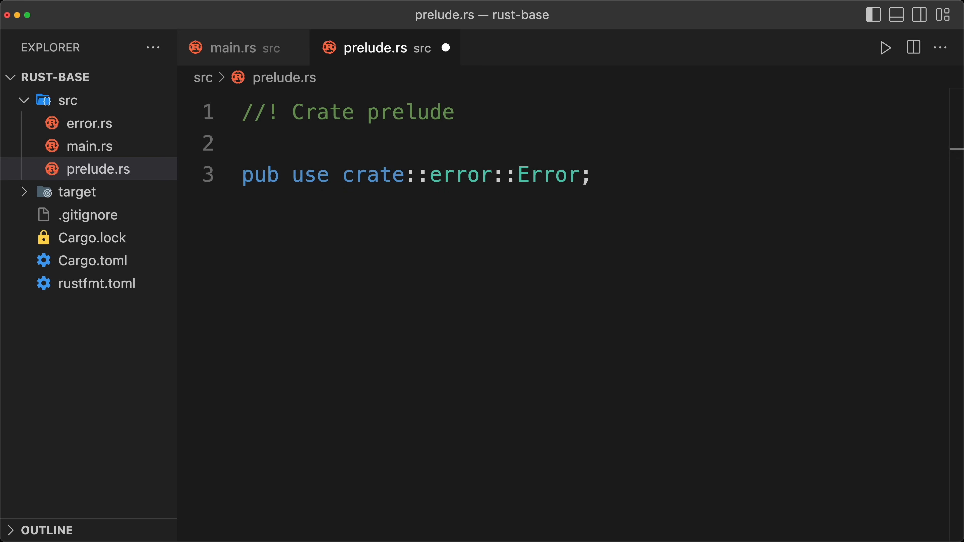
Define pub type Result<T> = core::result::Result<T, Error> and a personal-preference format alias.
{"action": "type", "text": "pub type Result<T> = core::result::Result<T, Error>;"}
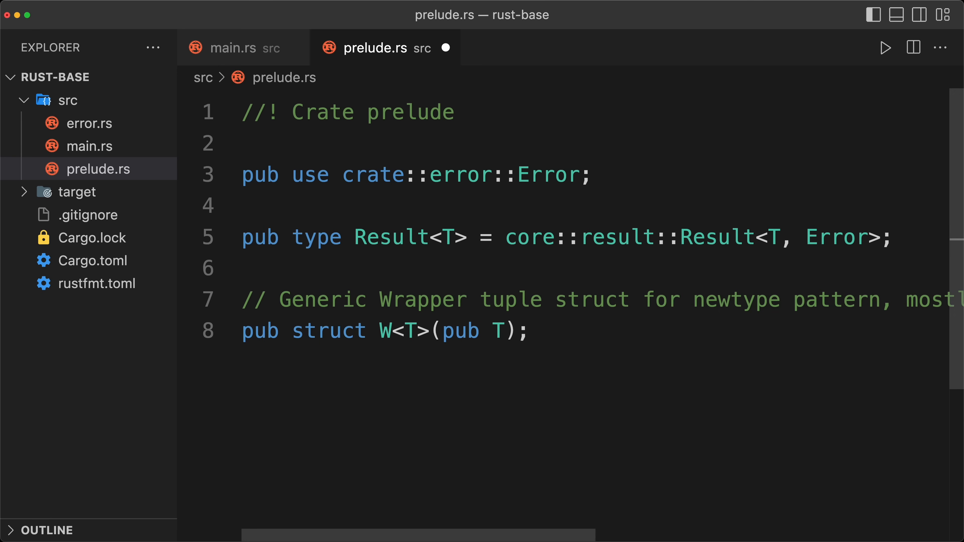
{"action": "type", "text": "// Personal preference."}
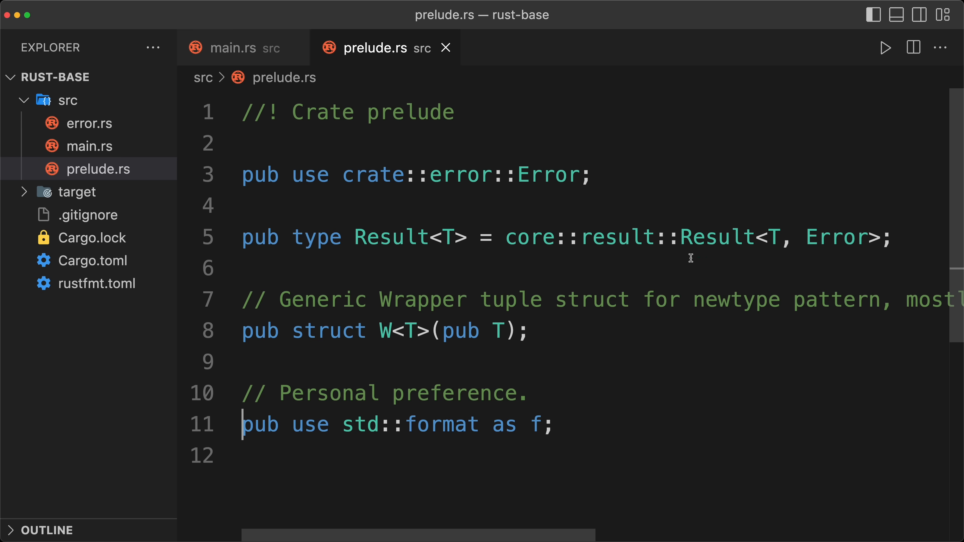
Declare mod utils; in main.rs and give utils/mod.rs the crate prelude import.
{"action": "left_click", "coordinate": [234, 48]}
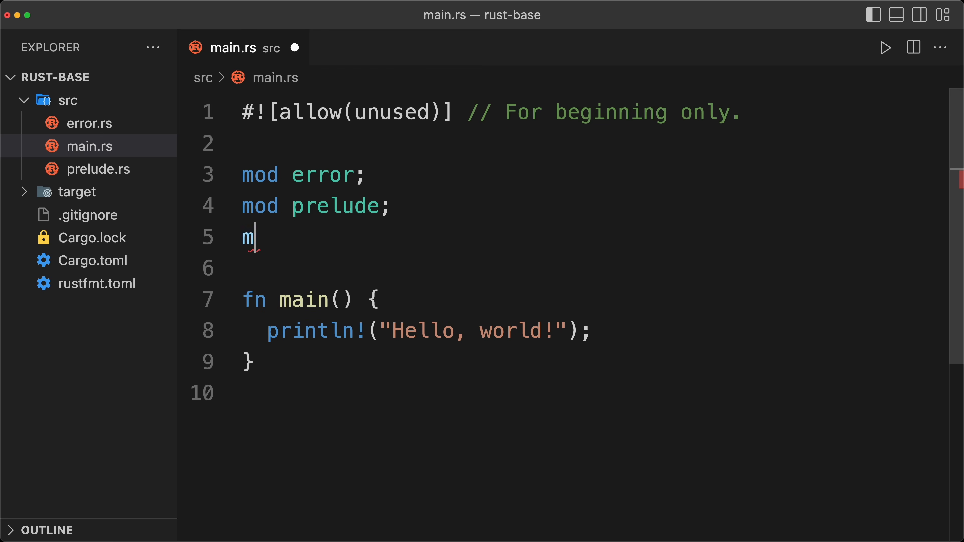
{"action": "type", "text": "od utils;"}
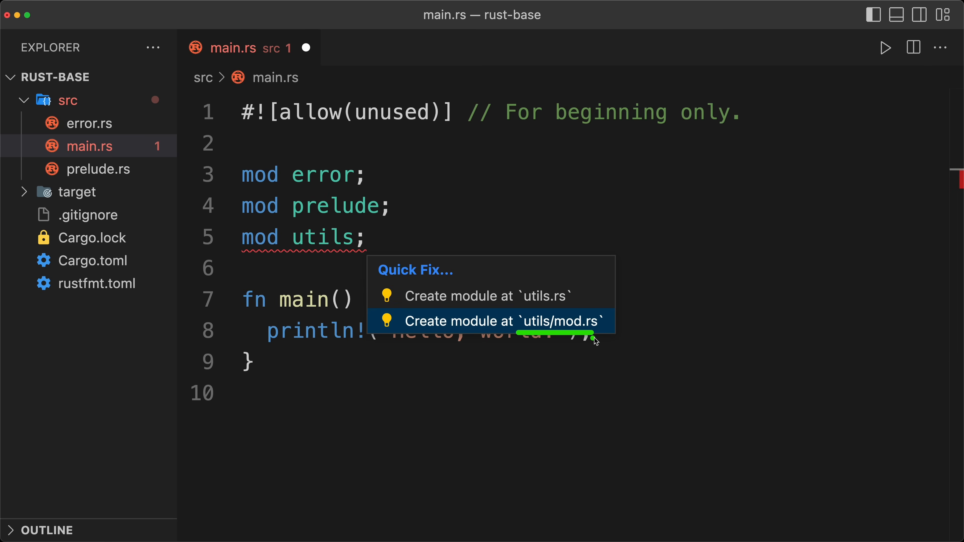
{"action": "mouse_move", "coordinate": [602, 341]}
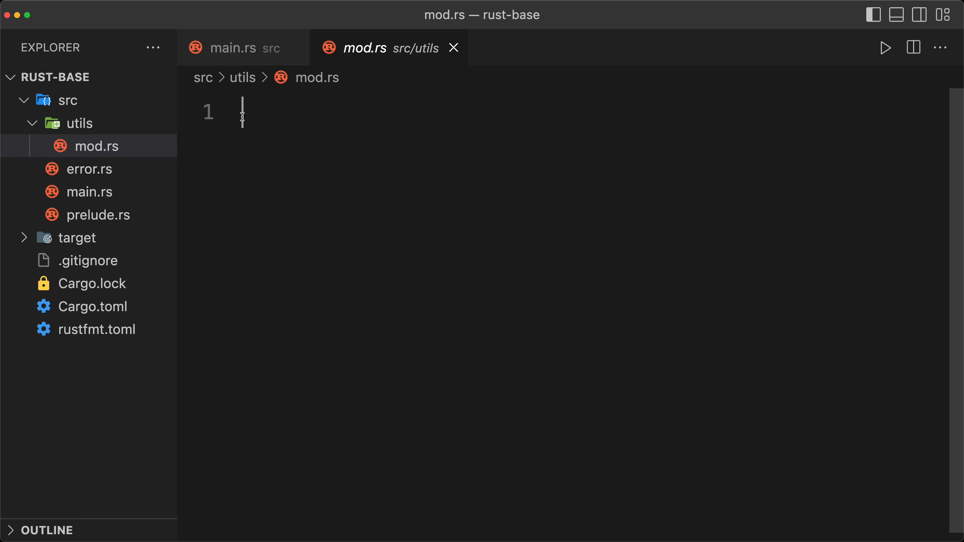
{"action": "type", "text": "up"}
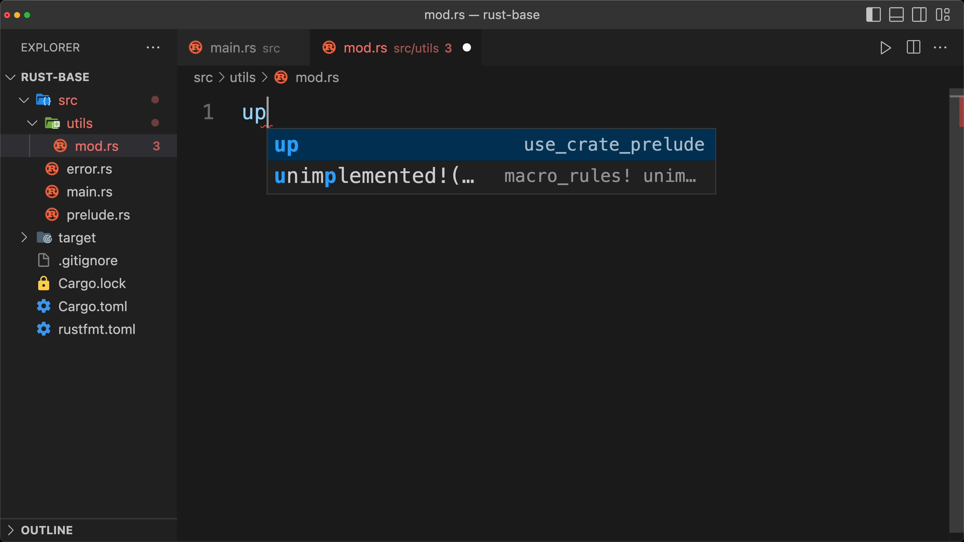
{"action": "key", "text": "Tab"}
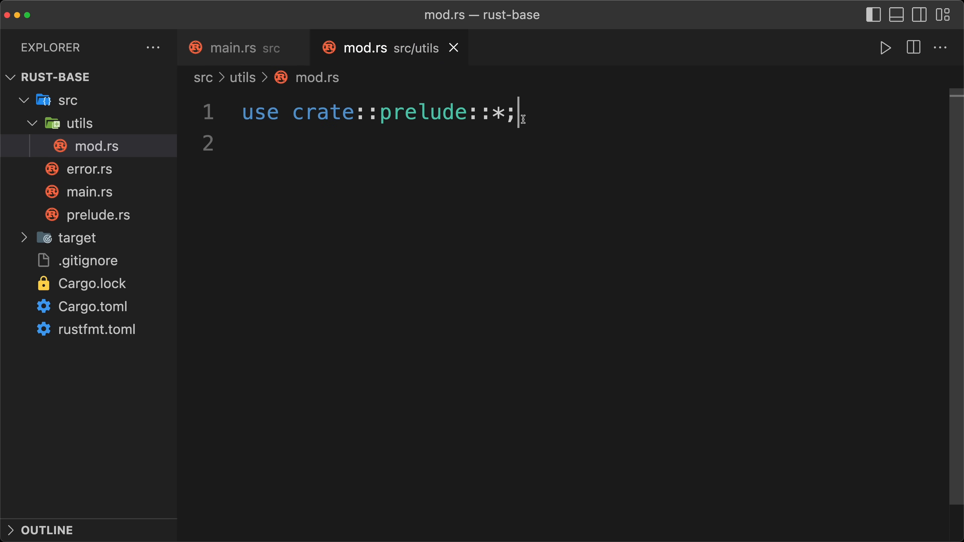
Import crate::prelude::* in main.rs and make main return Result<()> ending with Ok(()).
{"action": "left_click", "coordinate": [234, 48]}
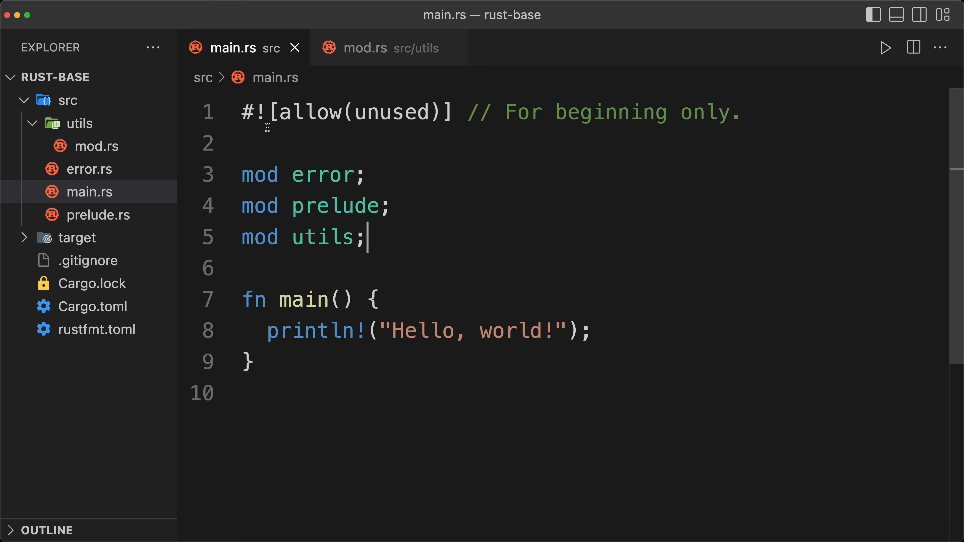
{"action": "type", "text": "up"}
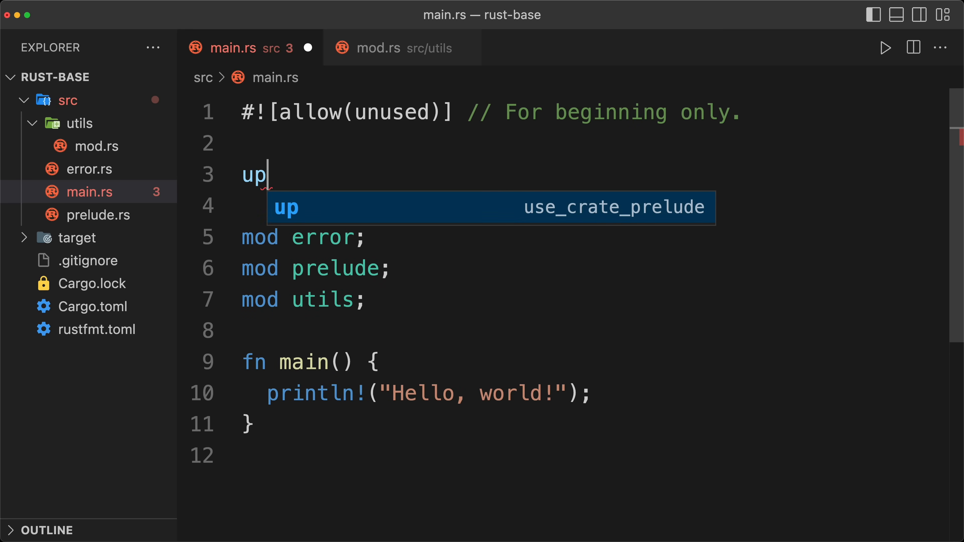
{"action": "key", "text": "Tab"}
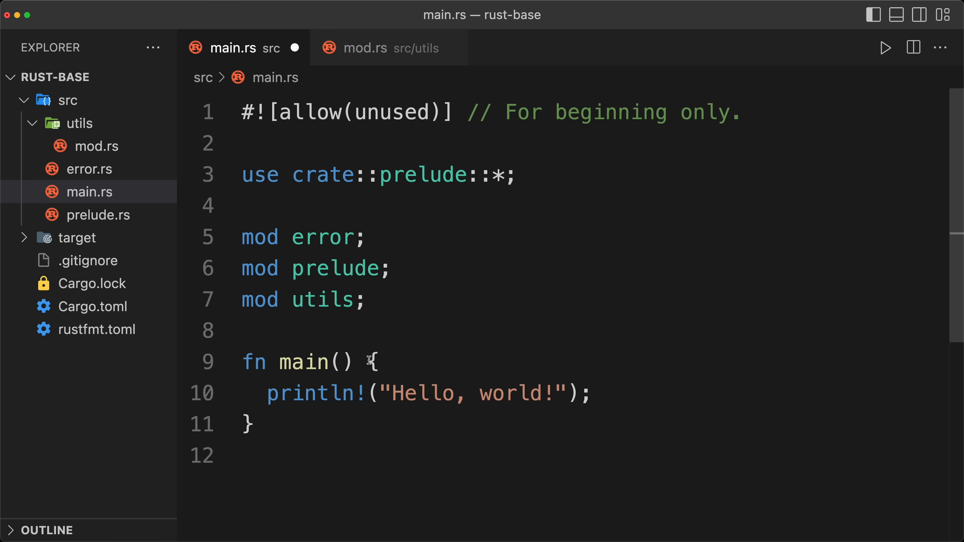
{"action": "type", "text": "-> Result<()>"}
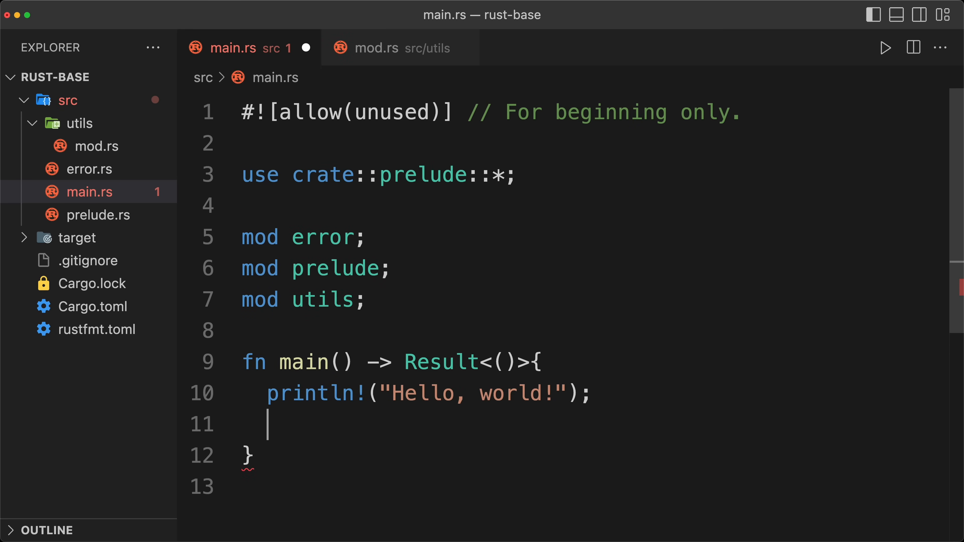
{"action": "type", "text": "Ok(())"}
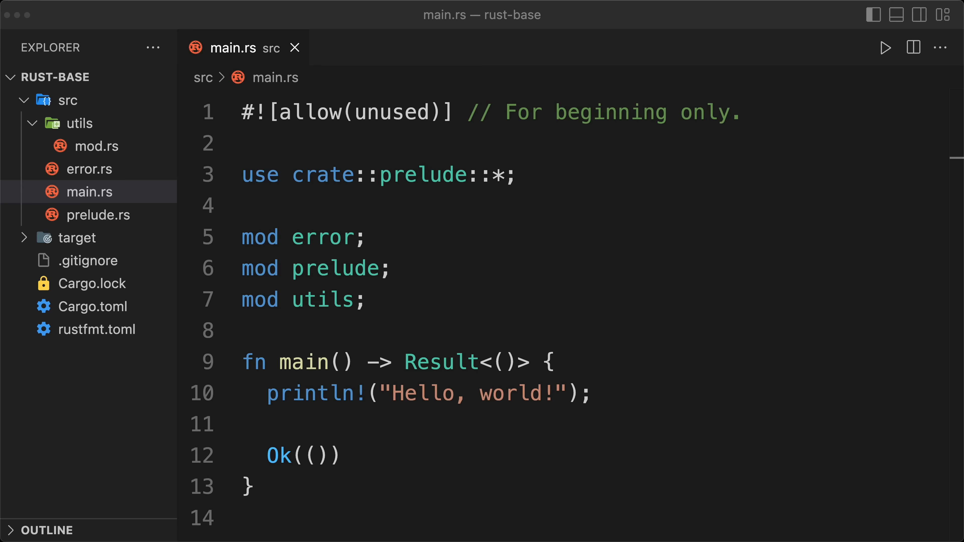
Import std::fs::read_dir and loop over read_dir("./")? entries filtered with e.ok(), printing {entry:?}.
{"action": "type", "text": "use std::fs::read_dir;"}
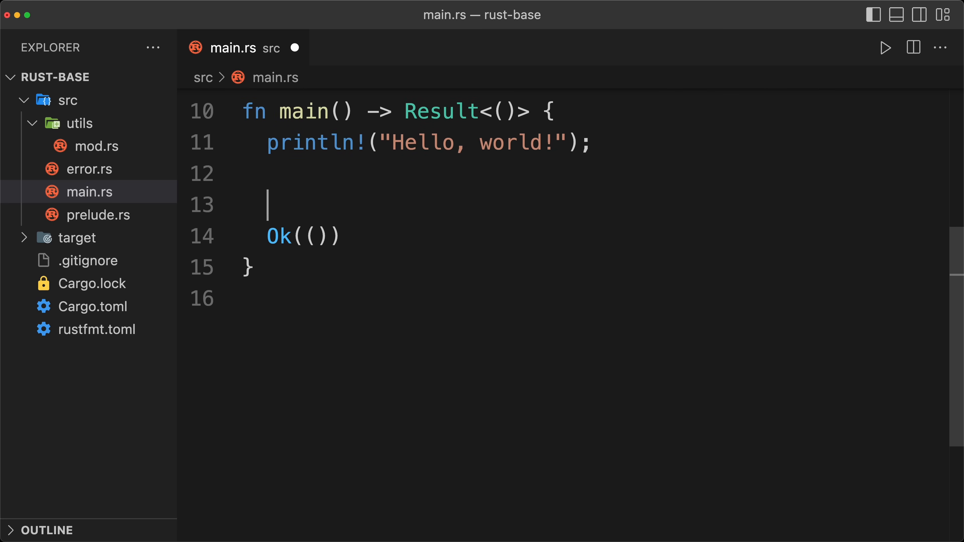
{"action": "type", "text": "for entr"}
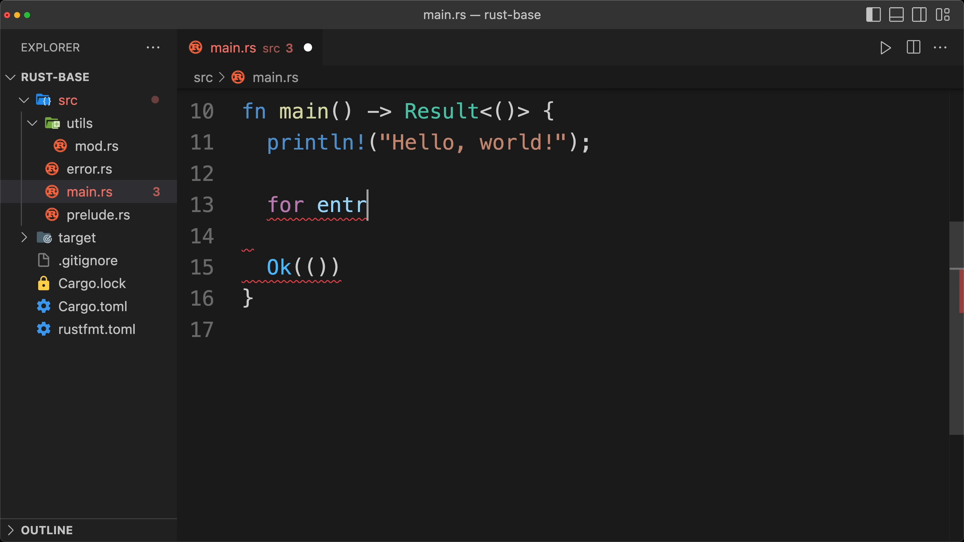
{"action": "type", "text": "y in read_dir"}
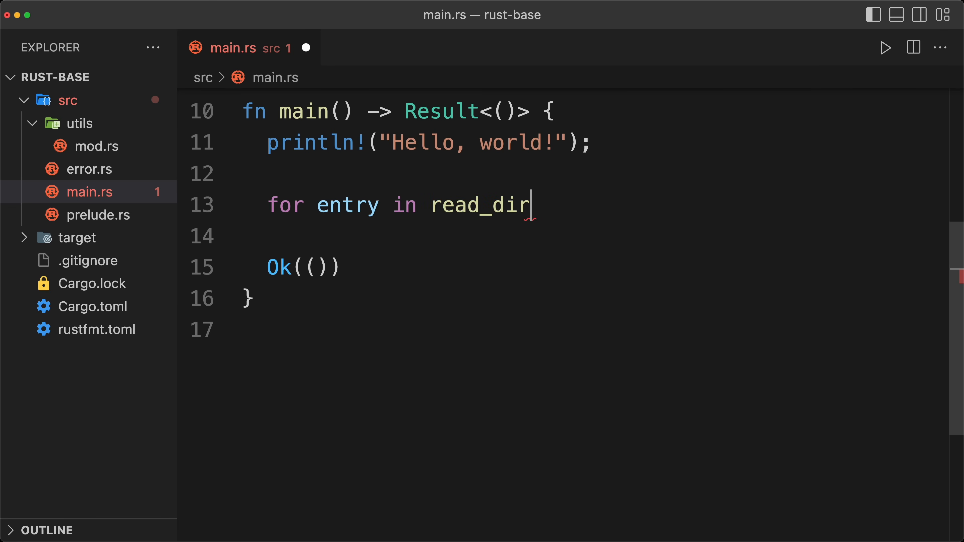
{"action": "type", "text": "(\"./\")?"}
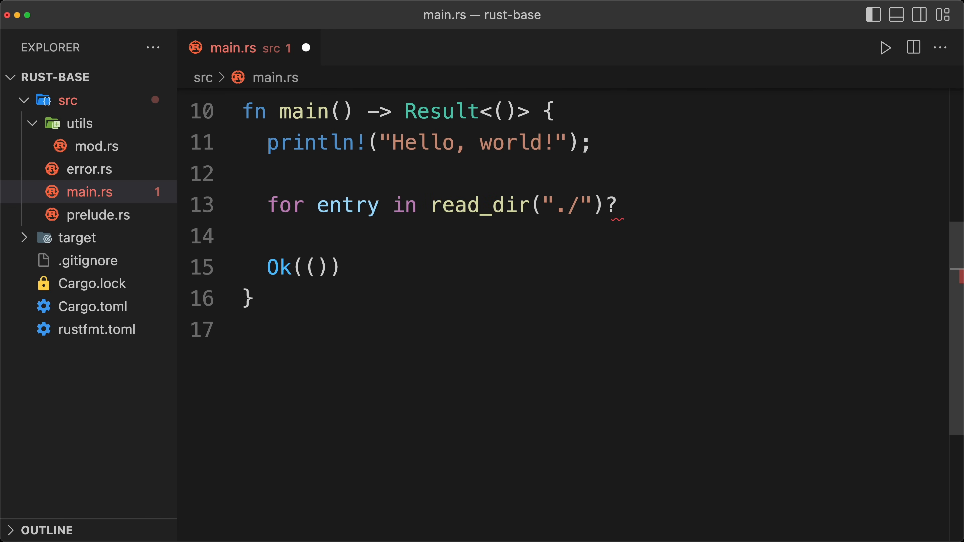
{"action": "type", "text": ".filter_map"}
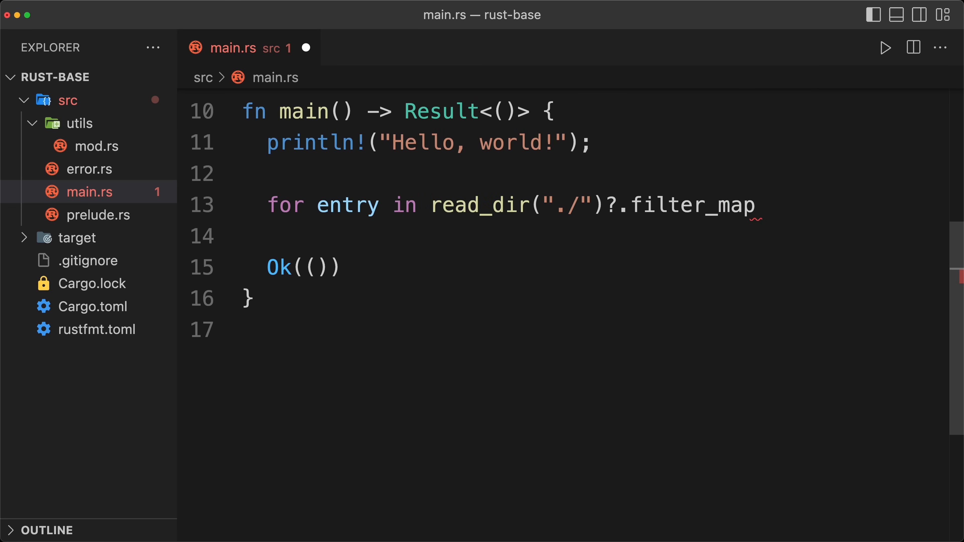
{"action": "type", "text": "(|e| e.ok()) {"}
{"action": "type", "text": "p"}
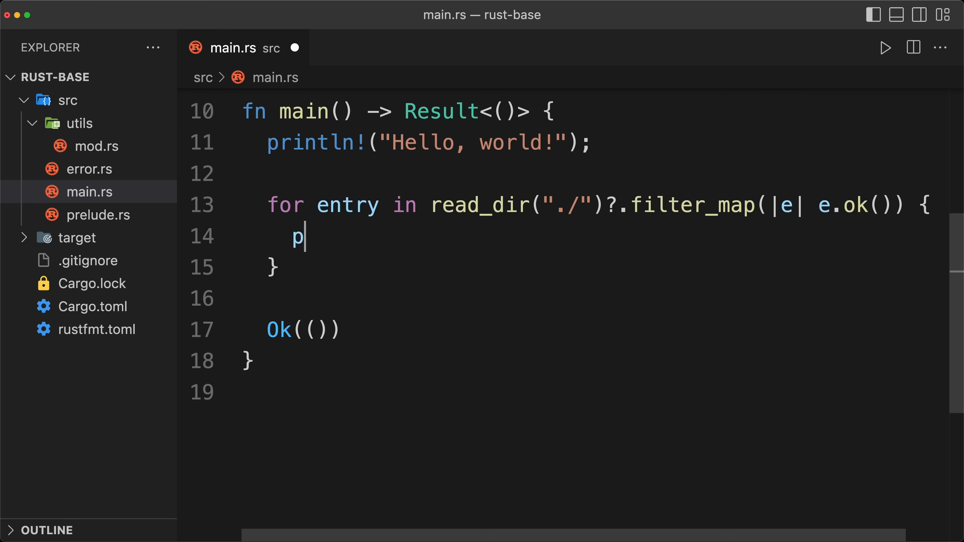
{"action": "type", "text": "rintln!(\"{entry:?}\");"}
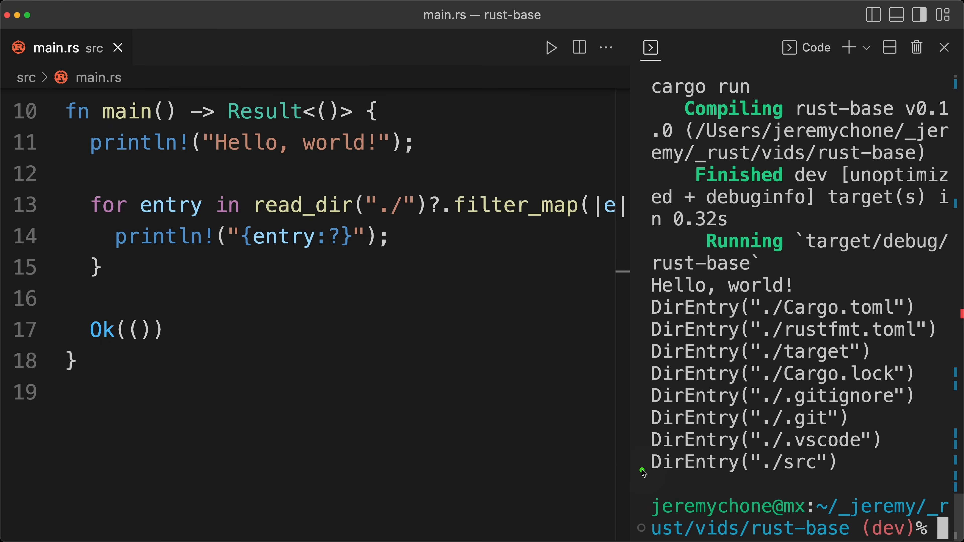
{"action": "mouse_move", "coordinate": [642, 472]}
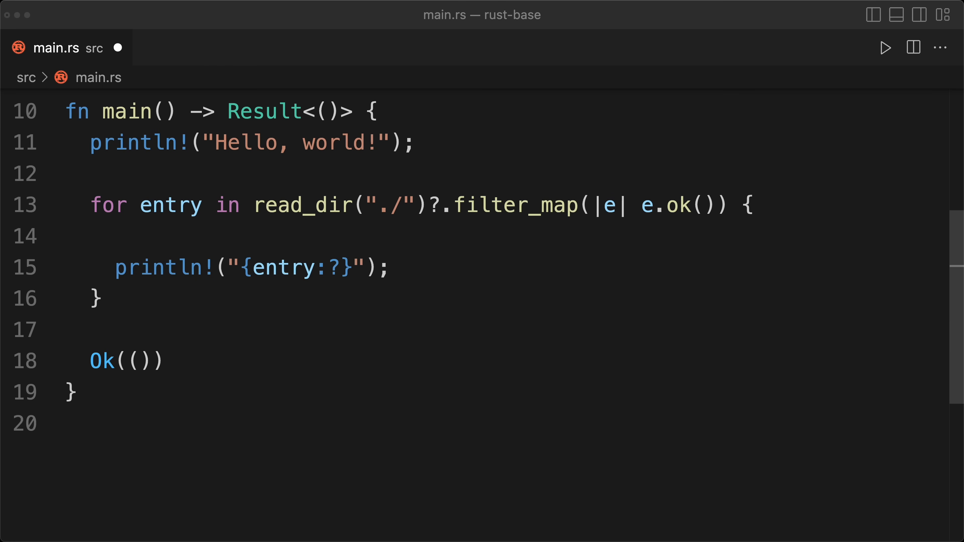
Convert entry.path() to a String, failing with Error::Generic(f!("Invalid path {entry:?}")).
{"action": "type", "text": "let entry = entry"}
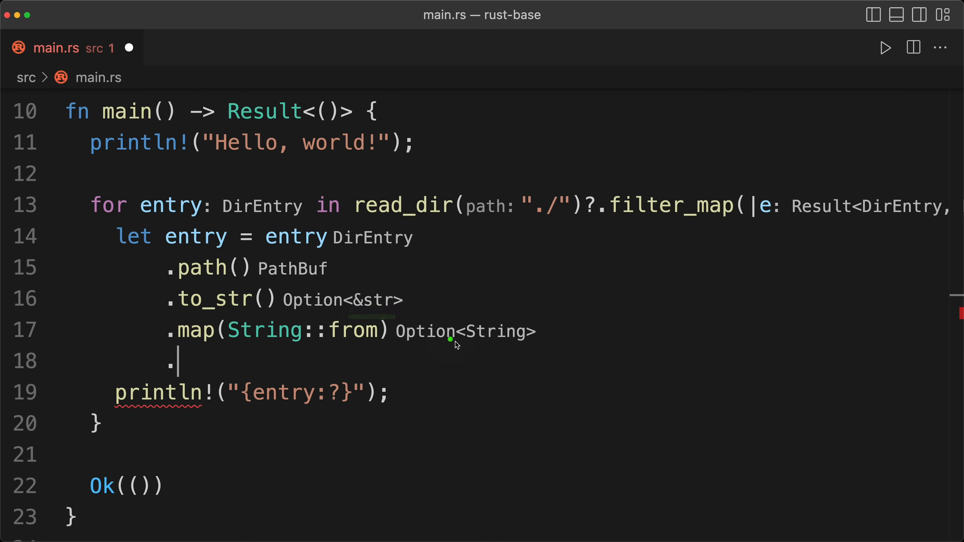
{"action": "type", "text": "ok_or_else(|| {"}
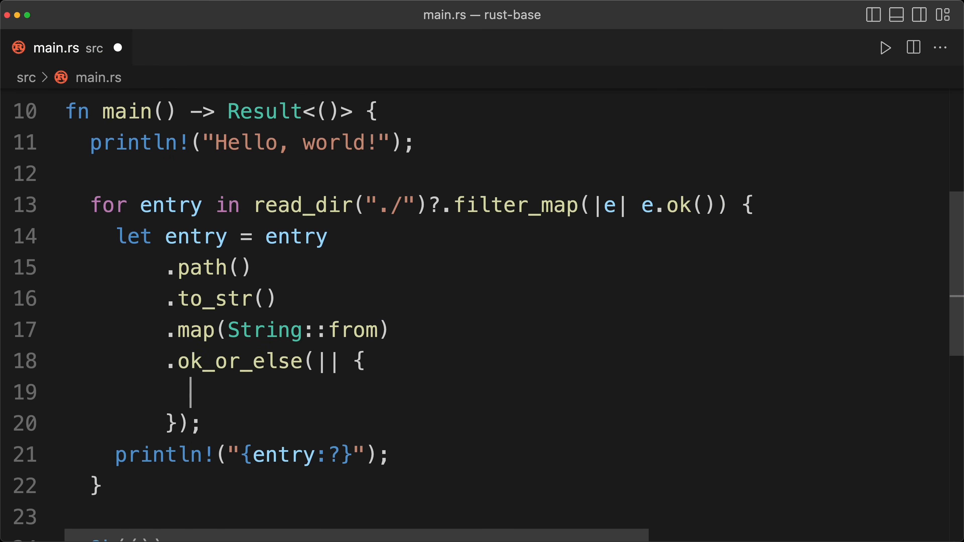
{"action": "type", "text": "Error::Generic(f!(\"Invalid path {entry:?}\"))"}
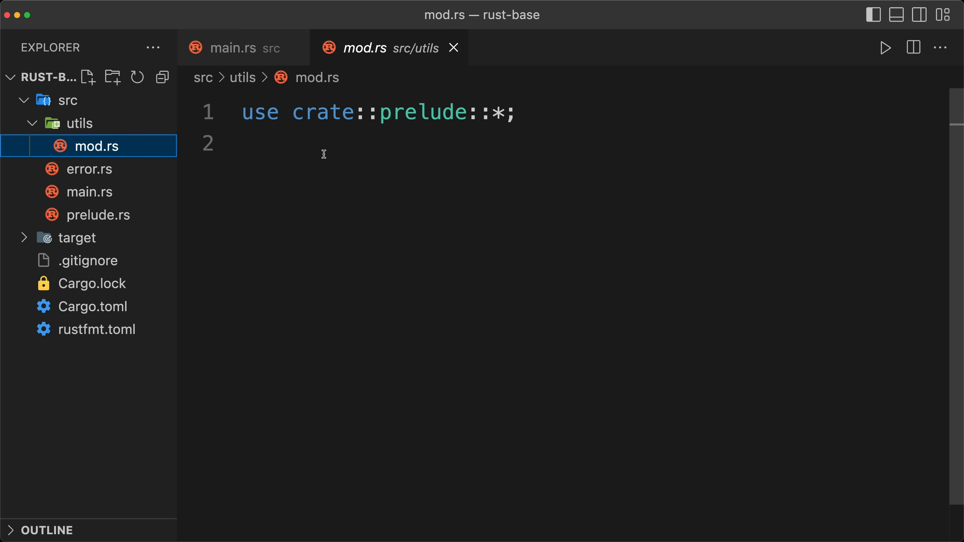
Declare mod direntry_froms; in utils/mod.rs.
{"action": "type", "text": "mod"}
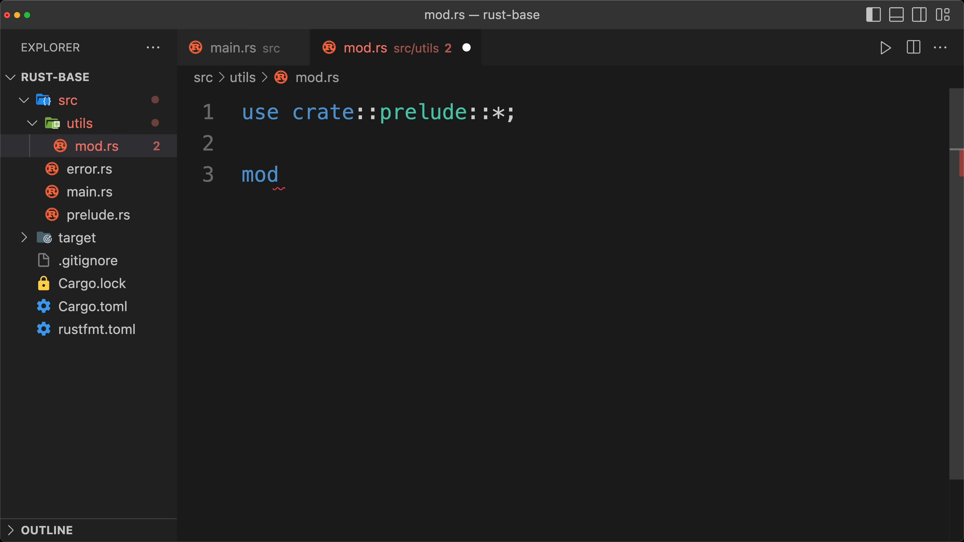
{"action": "type", "text": "direntry_"}
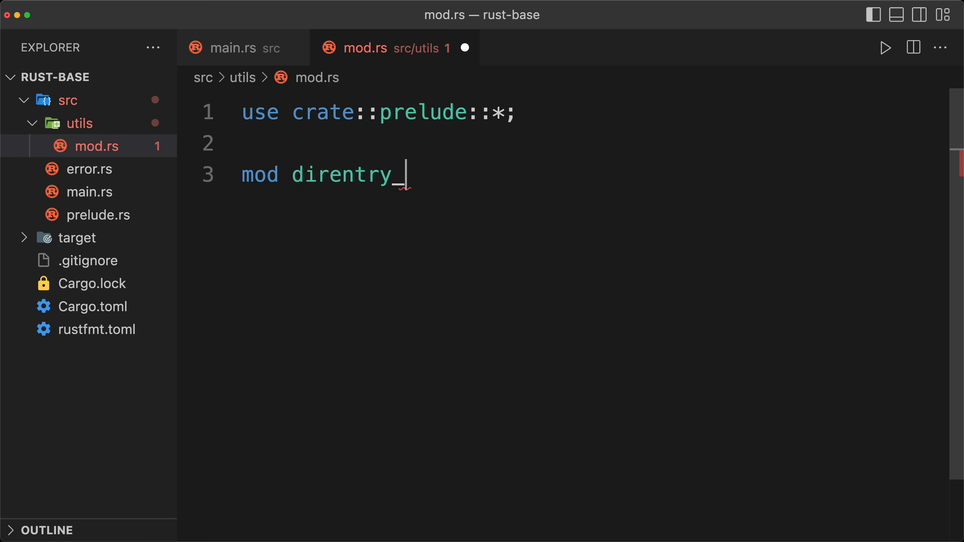
{"action": "type", "text": "froms"}
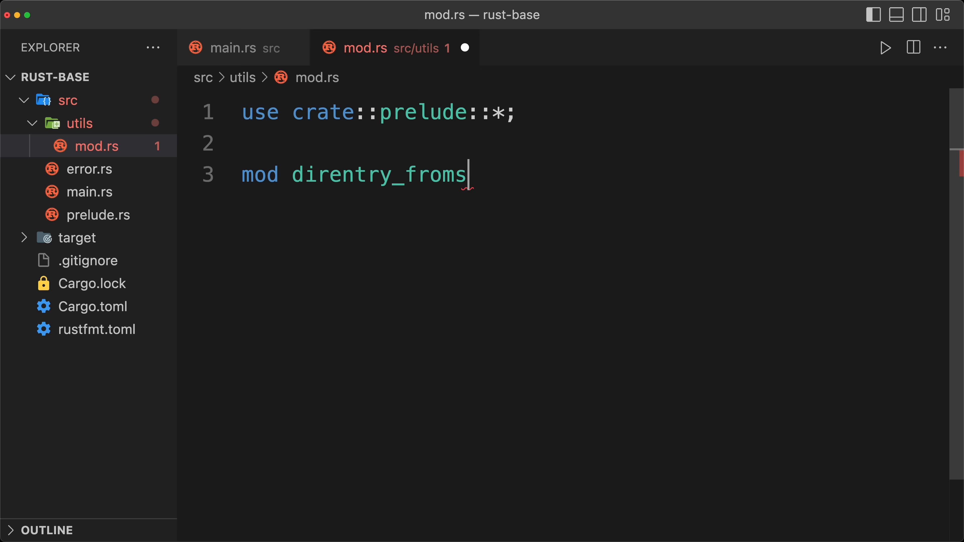
{"action": "type", "text": ";"}
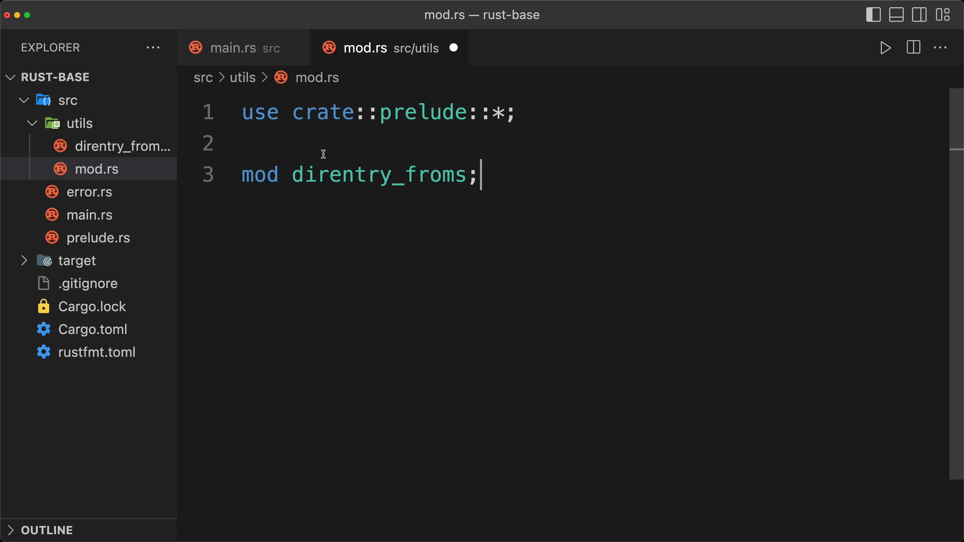
Give direntry_froms.rs the crate prelude import and expand the itf TryFrom snippet.
{"action": "left_click", "coordinate": [123, 146]}
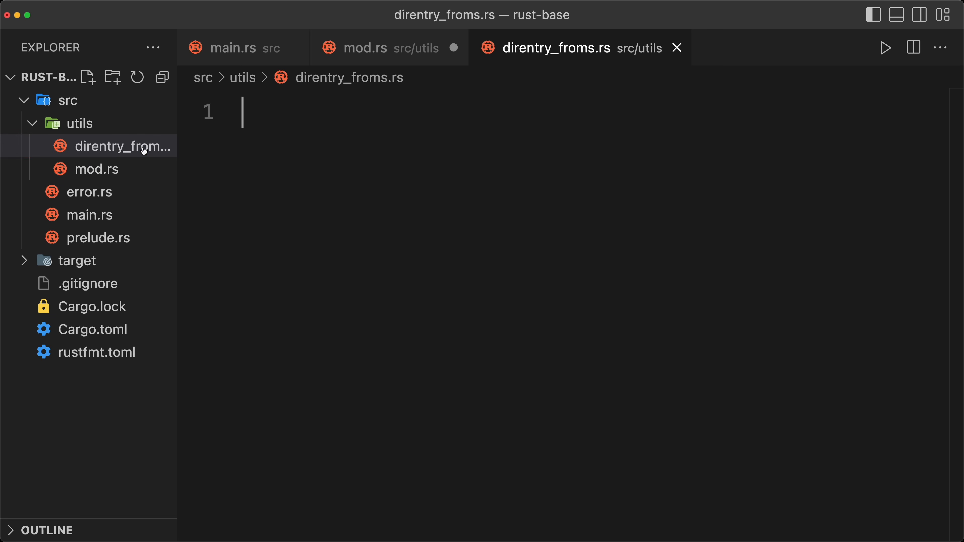
{"action": "mouse_move", "coordinate": [281, 167]}
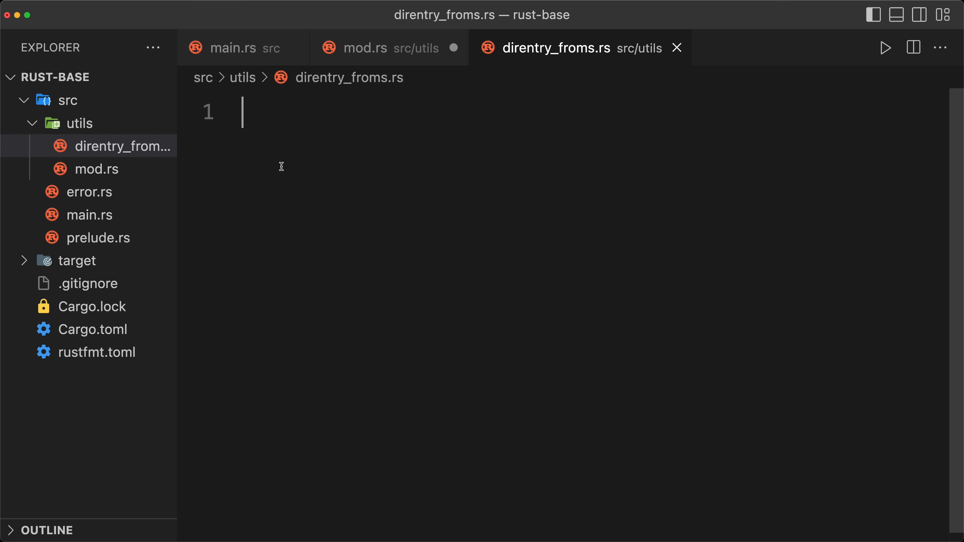
{"action": "type", "text": "use crate::prelude::*;"}
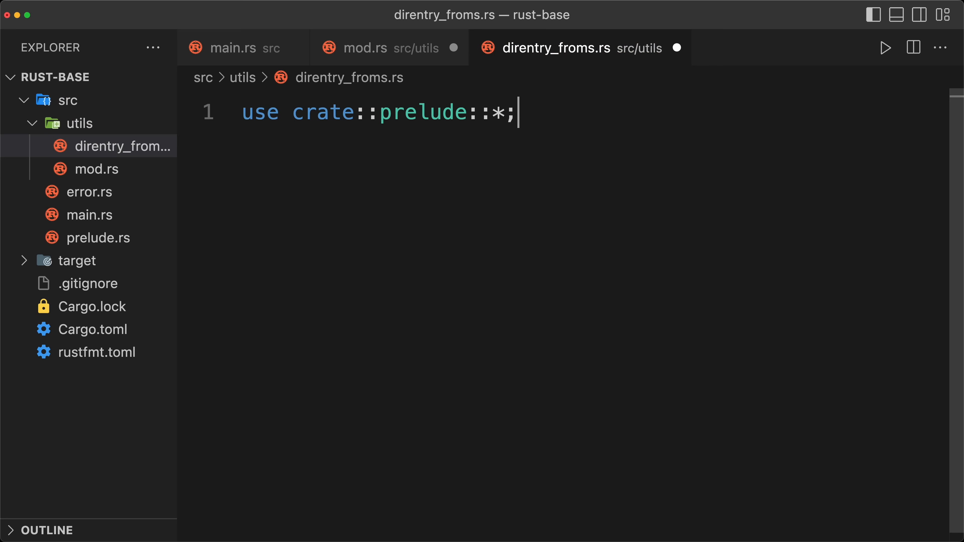
{"action": "type", "text": "itf"}
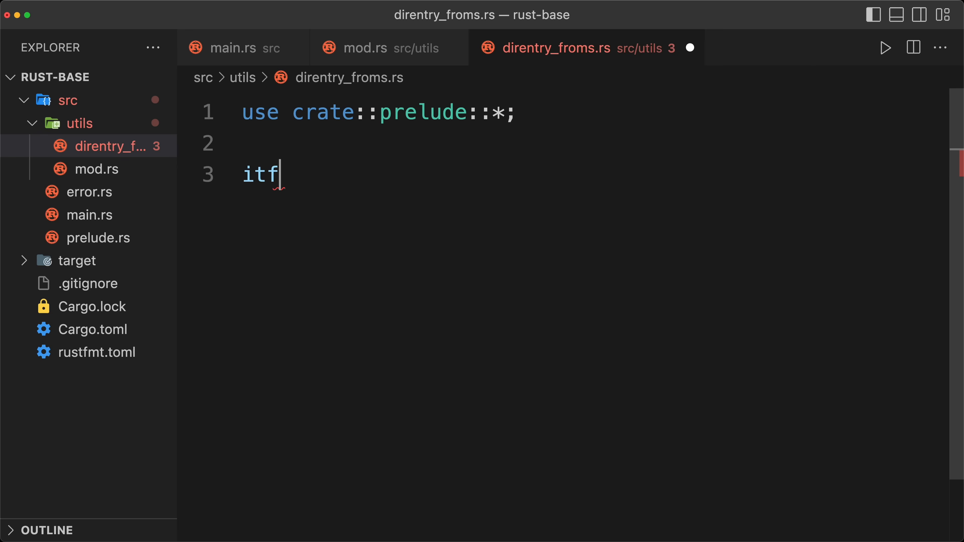
{"action": "key", "text": "Tab"}
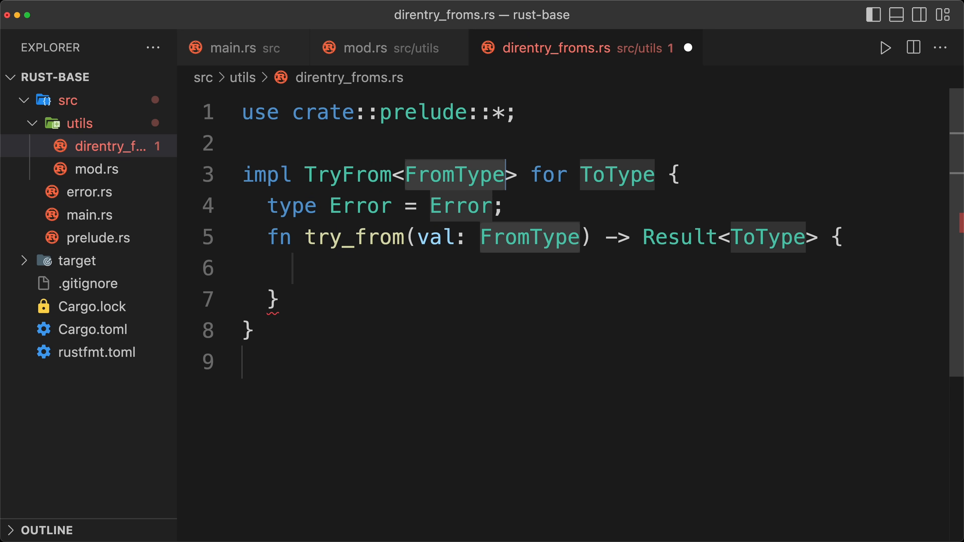
Fill the impl as TryFrom<W<&DirEntry>> for String.
{"action": "type", "text": "W<&>"}
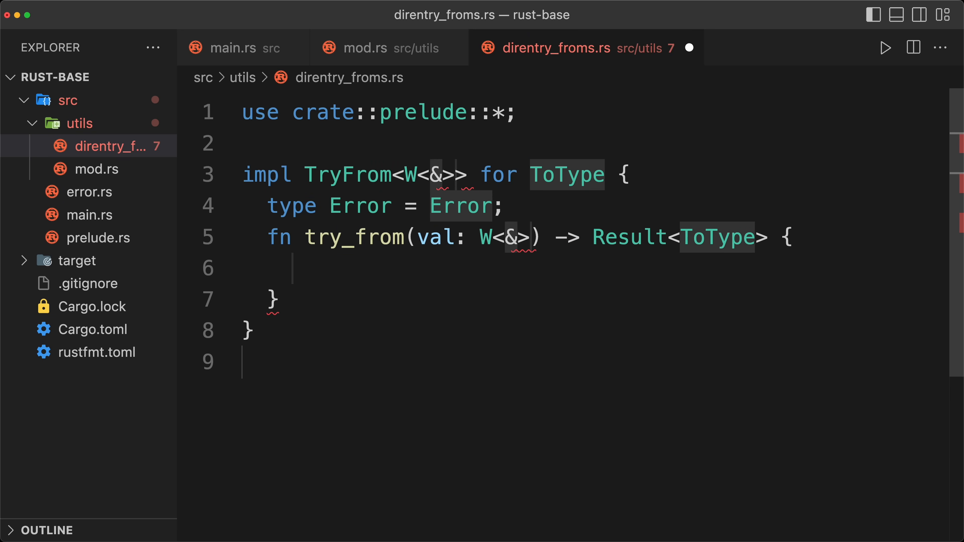
{"action": "type", "text": "DirEntry"}
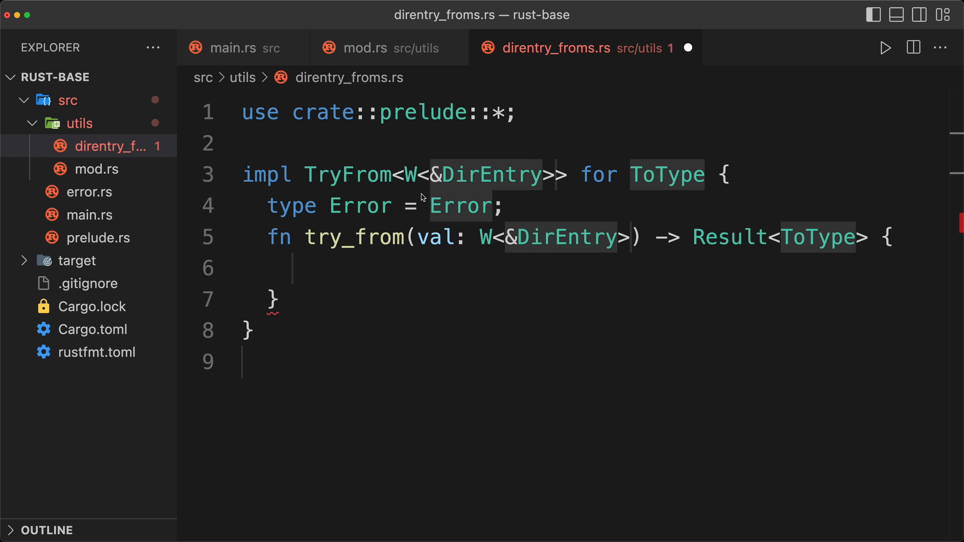
{"action": "type", "text": "String"}
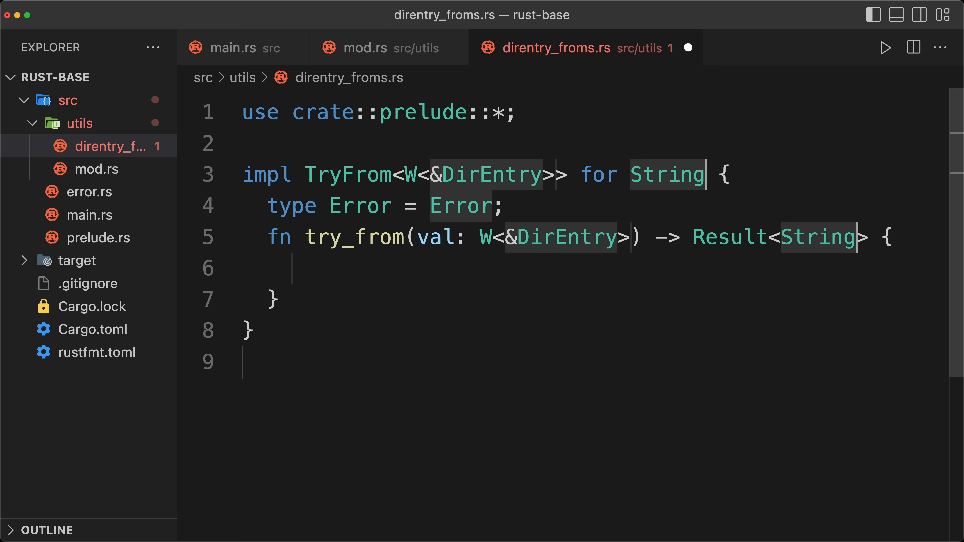
Make try_from return val.0's path as a String or an invalid-path error, import DirEntry, and save.
{"action": "type", "text": "val"}
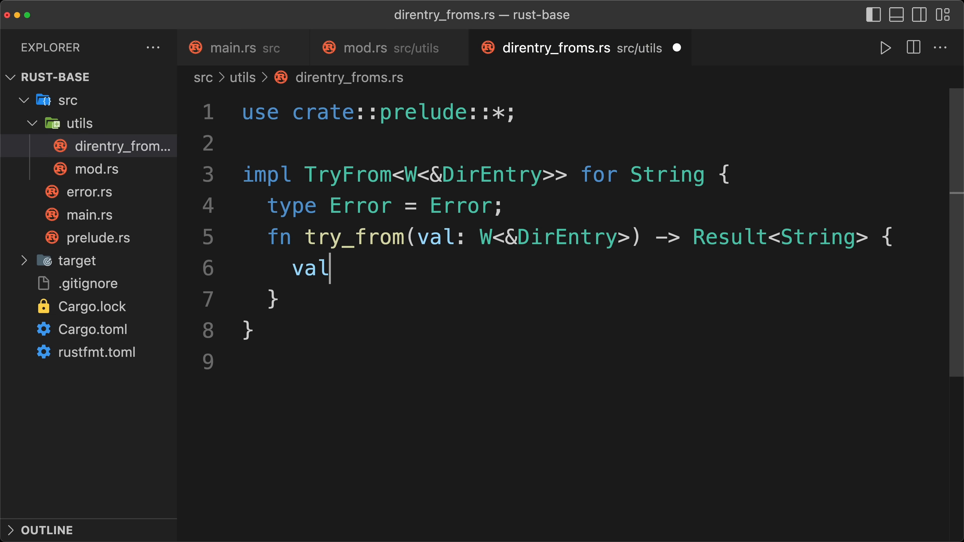
{"action": "type", "text": ".0.path("}
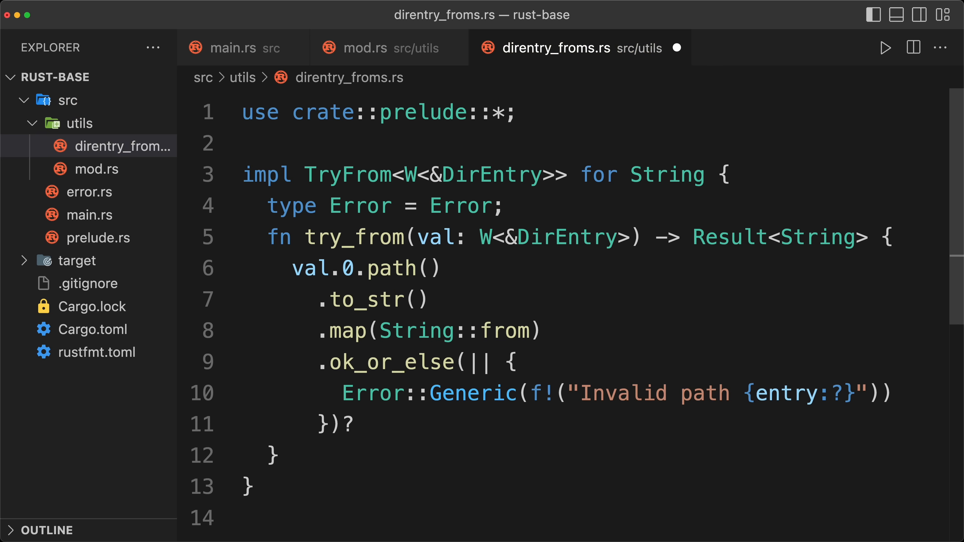
{"action": "key", "text": "Backspace"}
{"action": "type", "text": "use std::fs::DirEntry;"}
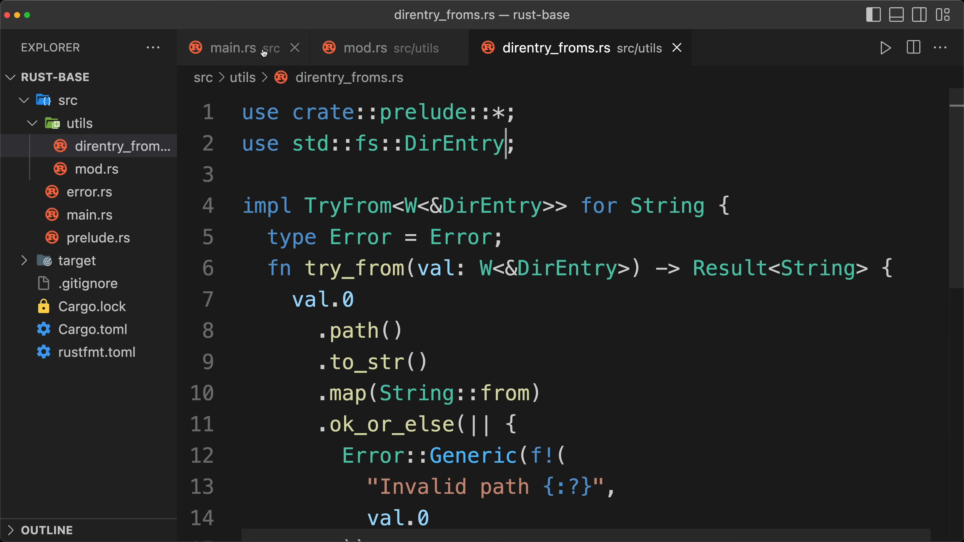
In main.rs's loop add `let entry: String = W(&entry).try_into()?;`.
{"action": "left_click", "coordinate": [232, 48]}
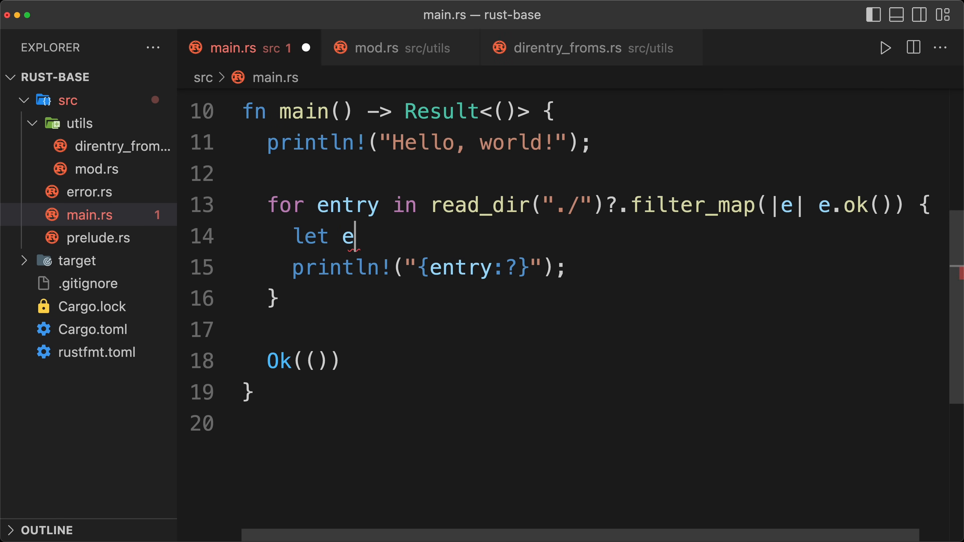
{"action": "type", "text": "ntry: String ="}
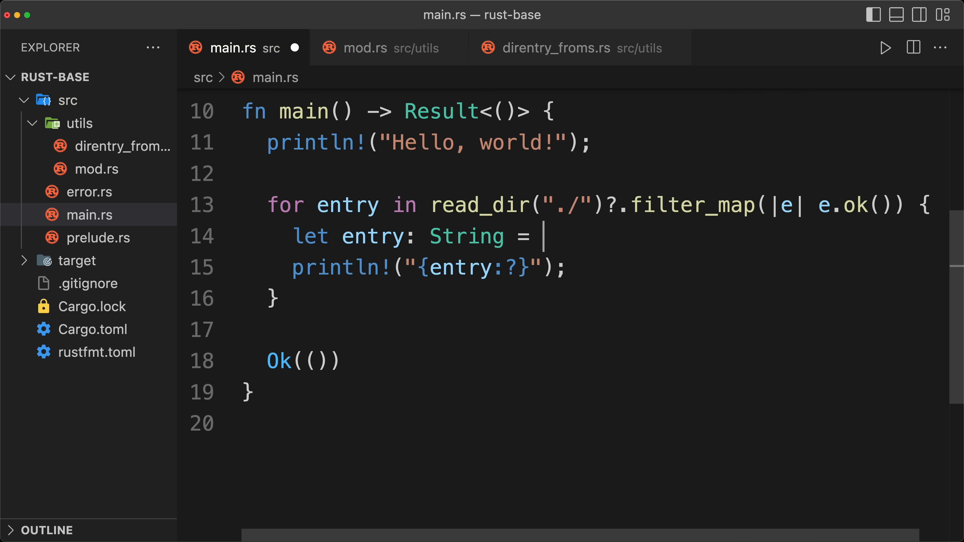
{"action": "type", "text": "W(&"}
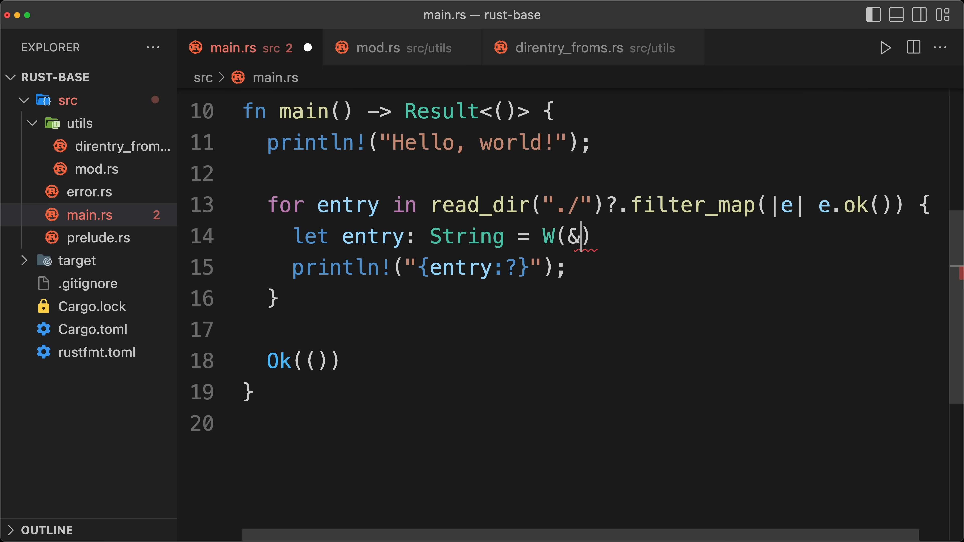
{"action": "type", "text": "entry).try_into()?"}
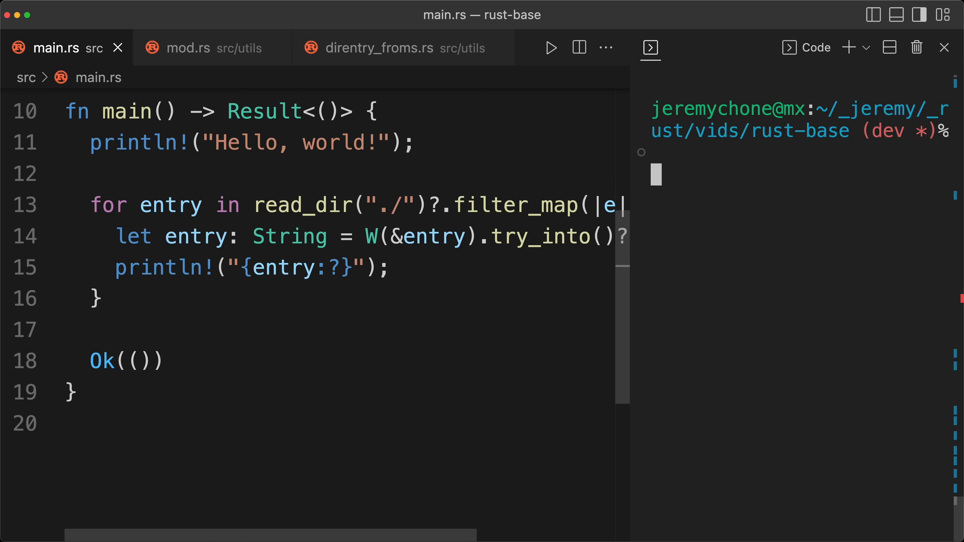
Run `cargo run` to list paths like ./Cargo.toml, then hide the terminal.
{"action": "type", "text": "cargo run"}
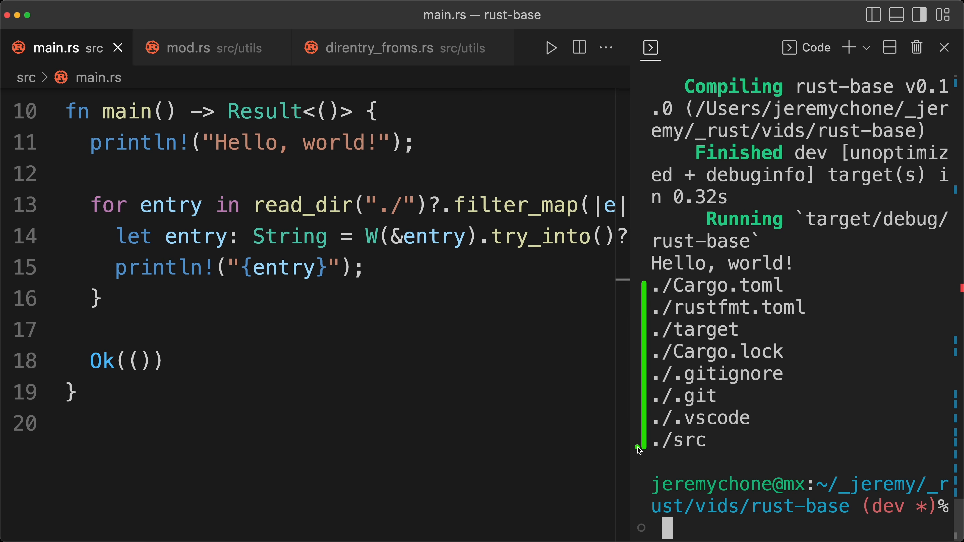
{"action": "left_click", "coordinate": [945, 49]}
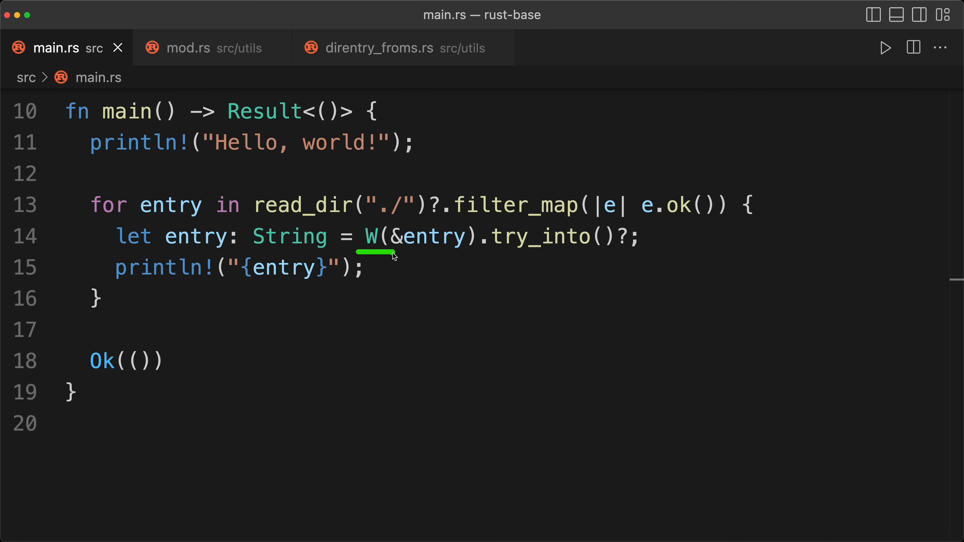
Close mod.rs and direntry_froms.rs and show the Explorer file tree beside main.rs.
{"action": "left_click", "coordinate": [871, 14]}
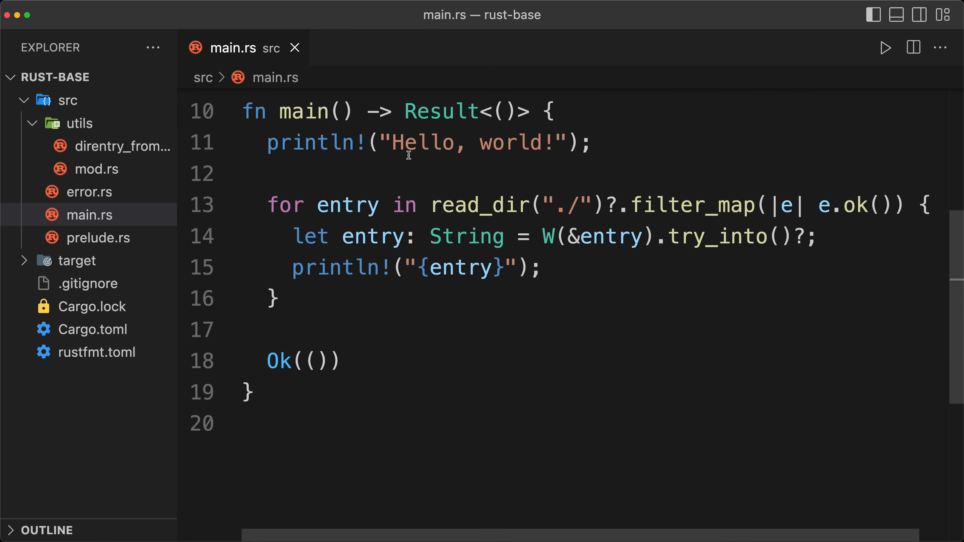